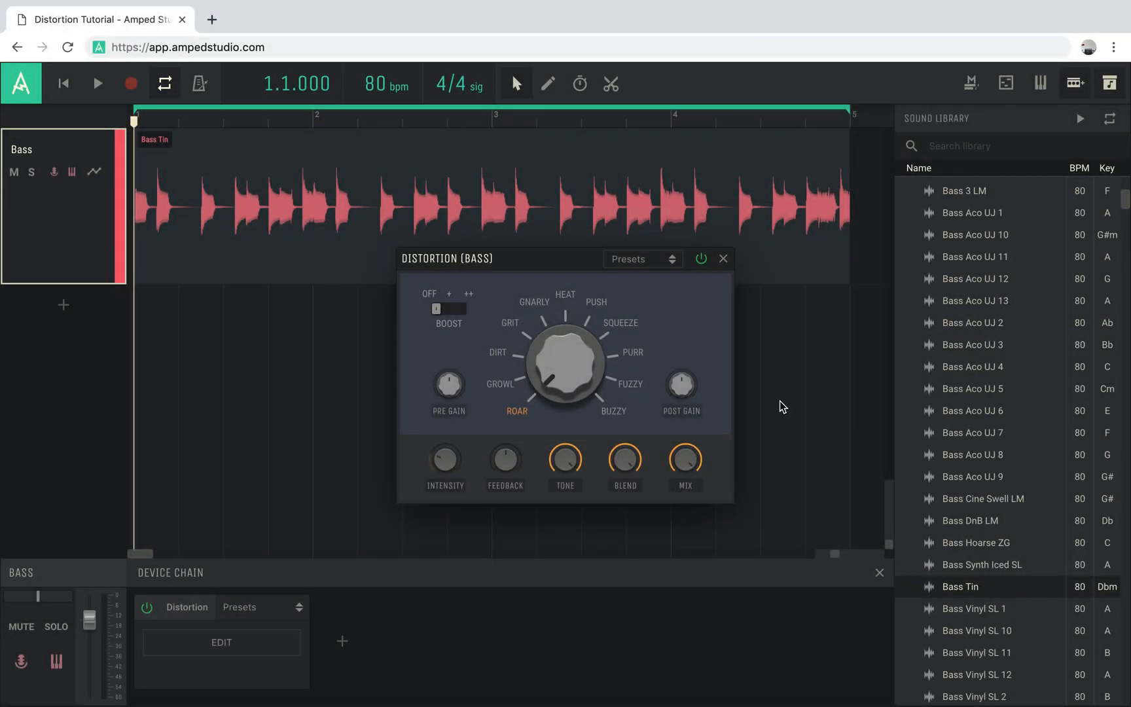
{"action": "mouse_move", "coordinate": [758, 353]}
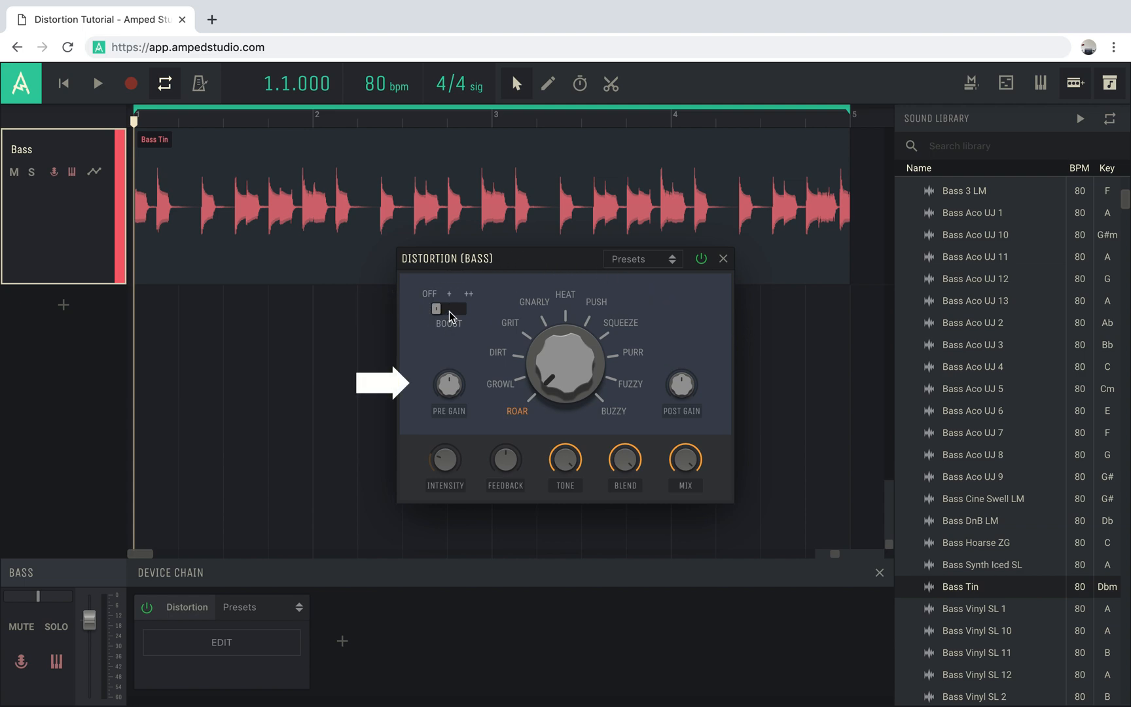
Step: Enable BOOST at its strongest (++) level and raise PRE GAIN to about +7.2 dB while the loop plays
{"action": "left_click", "coordinate": [457, 309]}
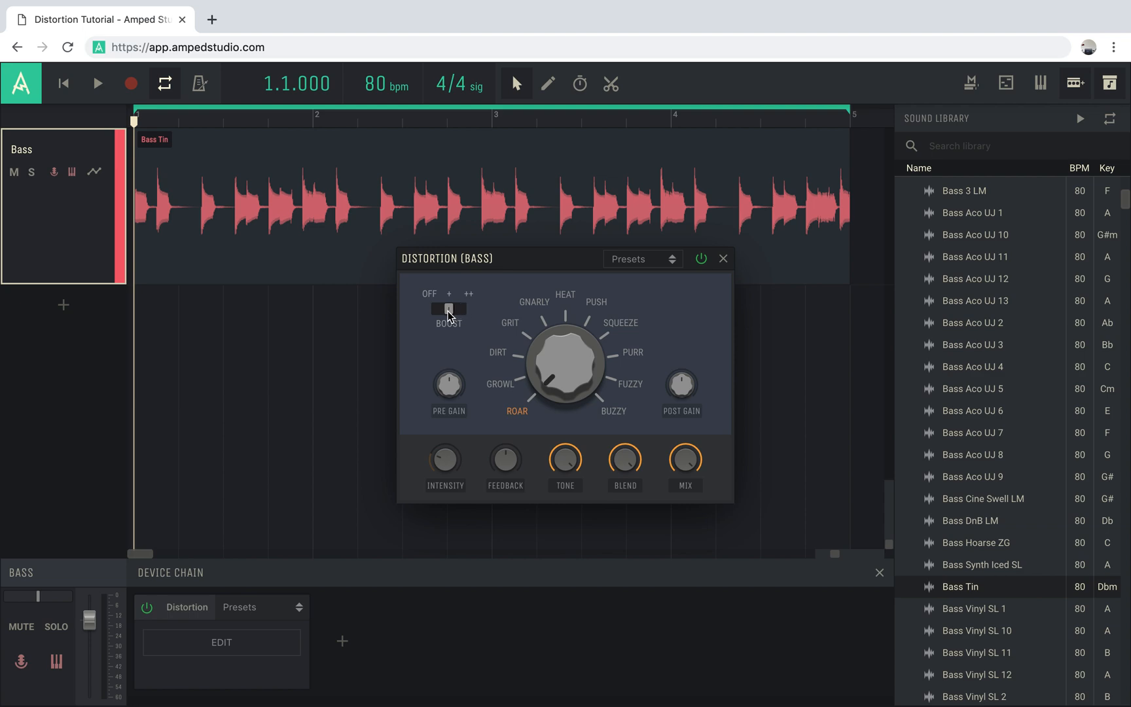
{"action": "left_click_drag", "start_coordinate": [448, 382], "coordinate": [448, 368]}
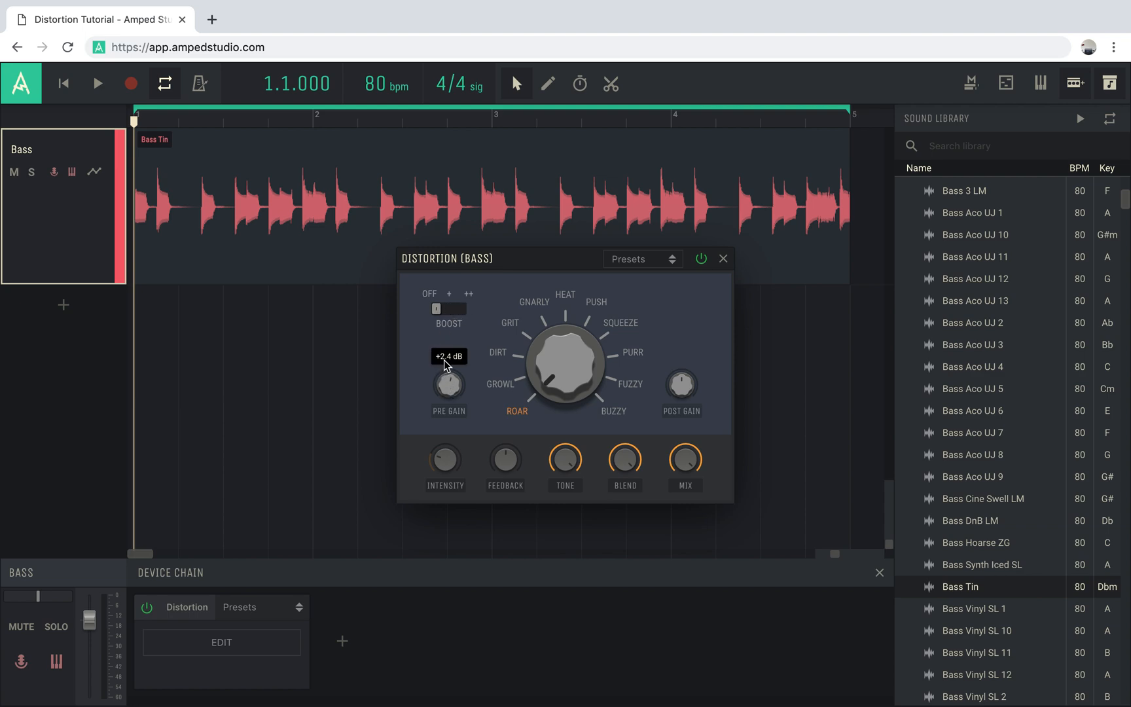
{"action": "left_click_drag", "start_coordinate": [448, 378], "coordinate": [449, 438]}
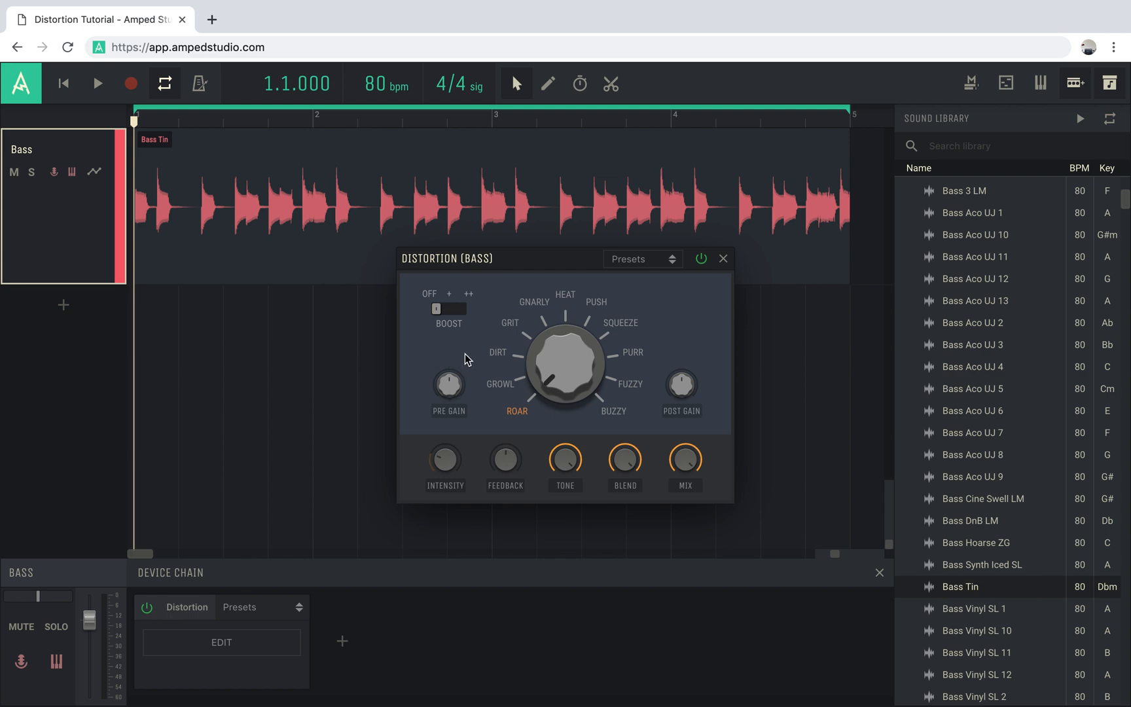
{"action": "left_click", "coordinate": [96, 83]}
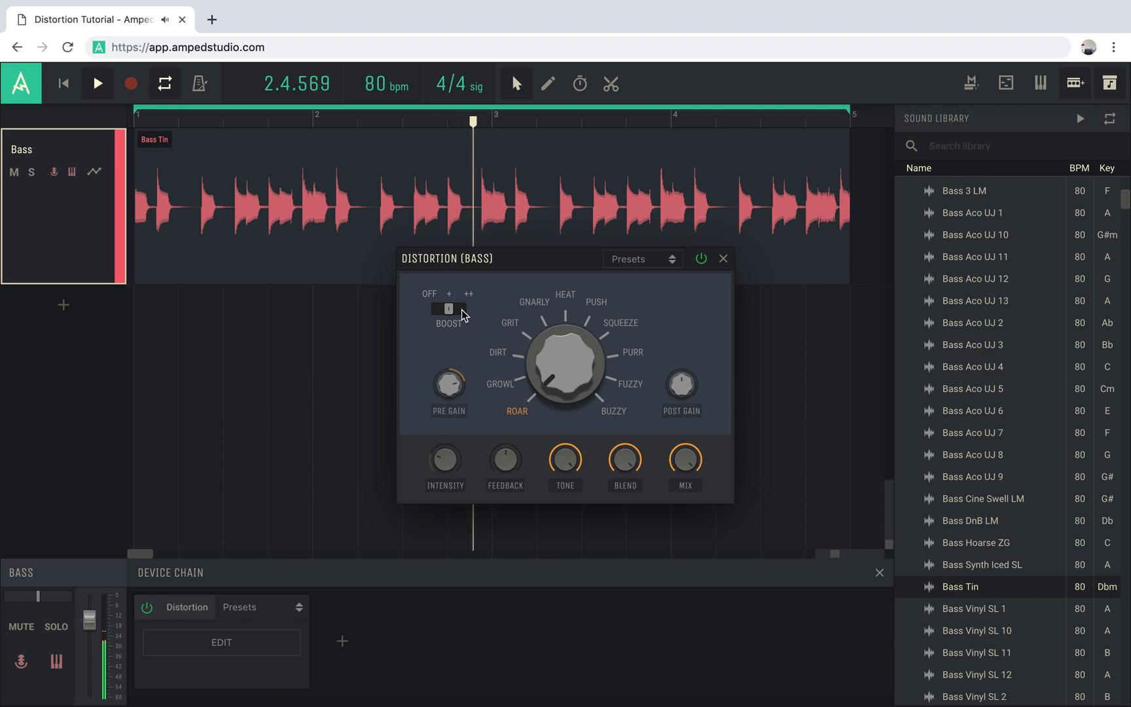
{"action": "left_click_drag", "start_coordinate": [448, 386], "coordinate": [451, 379]}
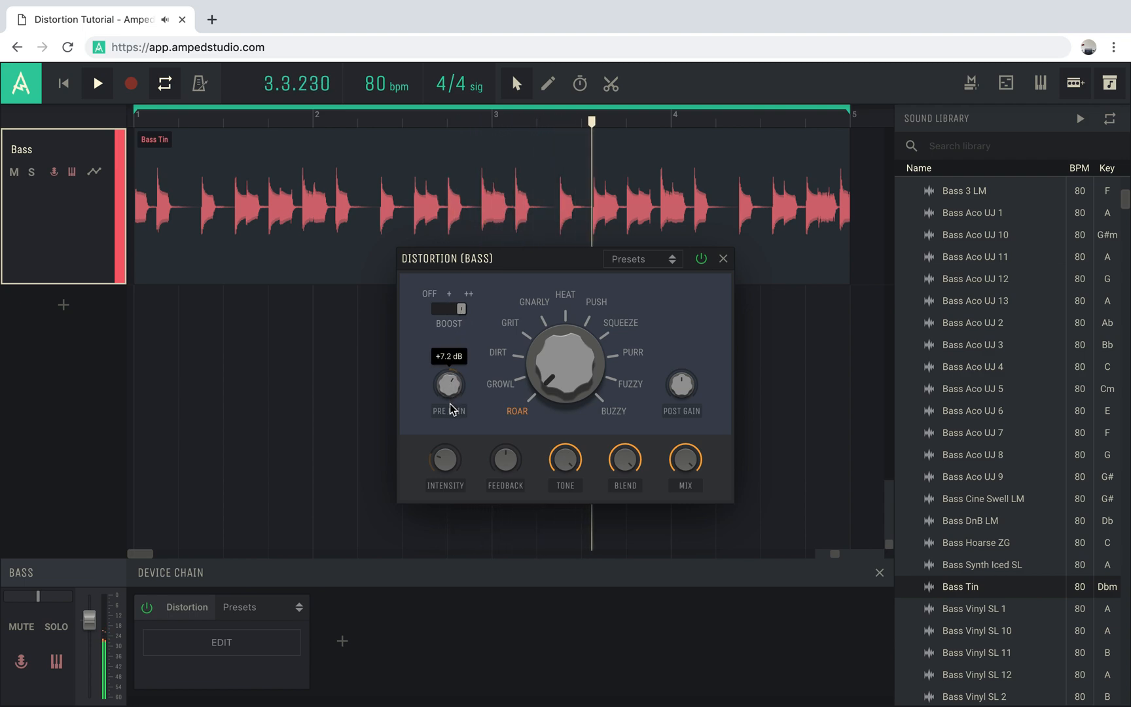
{"action": "left_click_drag", "start_coordinate": [449, 383], "coordinate": [449, 401]}
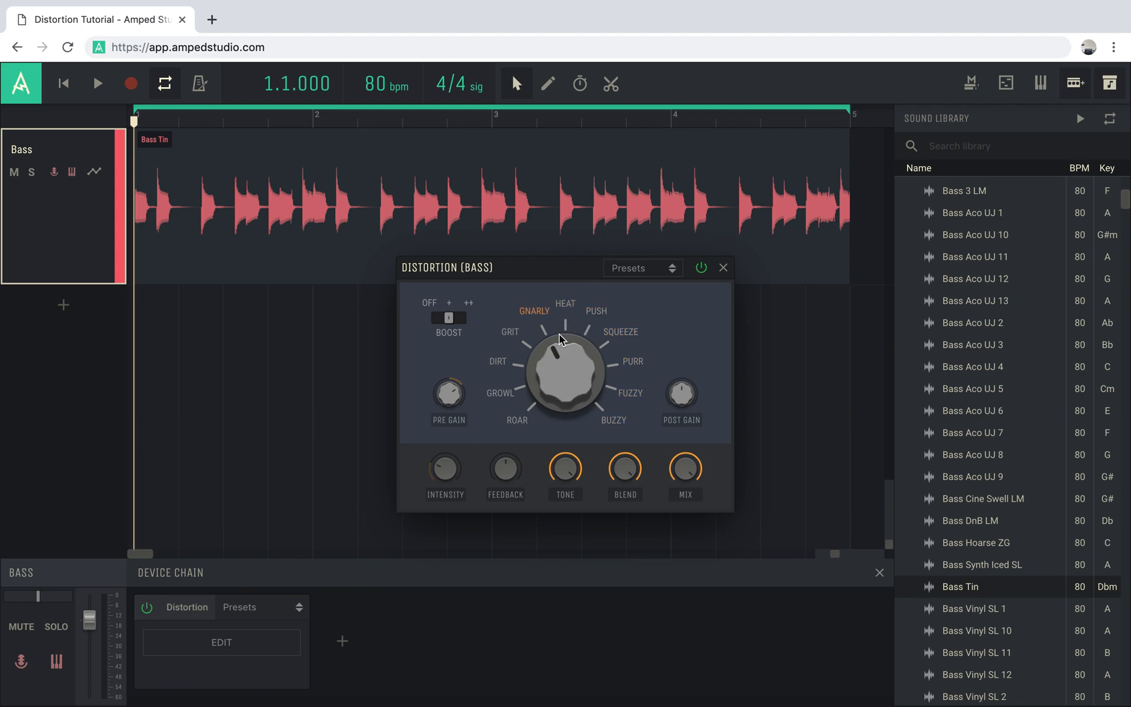
{"action": "mouse_move", "coordinate": [376, 391]}
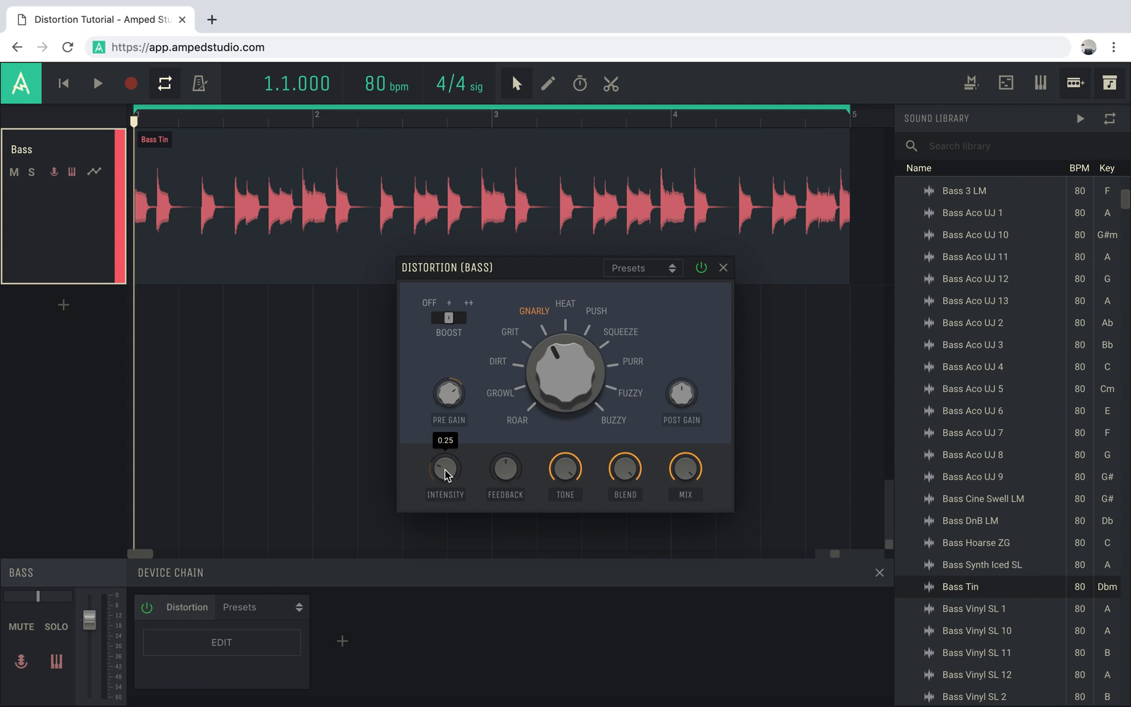
Step: Raise the distortion INTENSITY to around 0.25 with playback running
{"action": "left_click", "coordinate": [96, 83]}
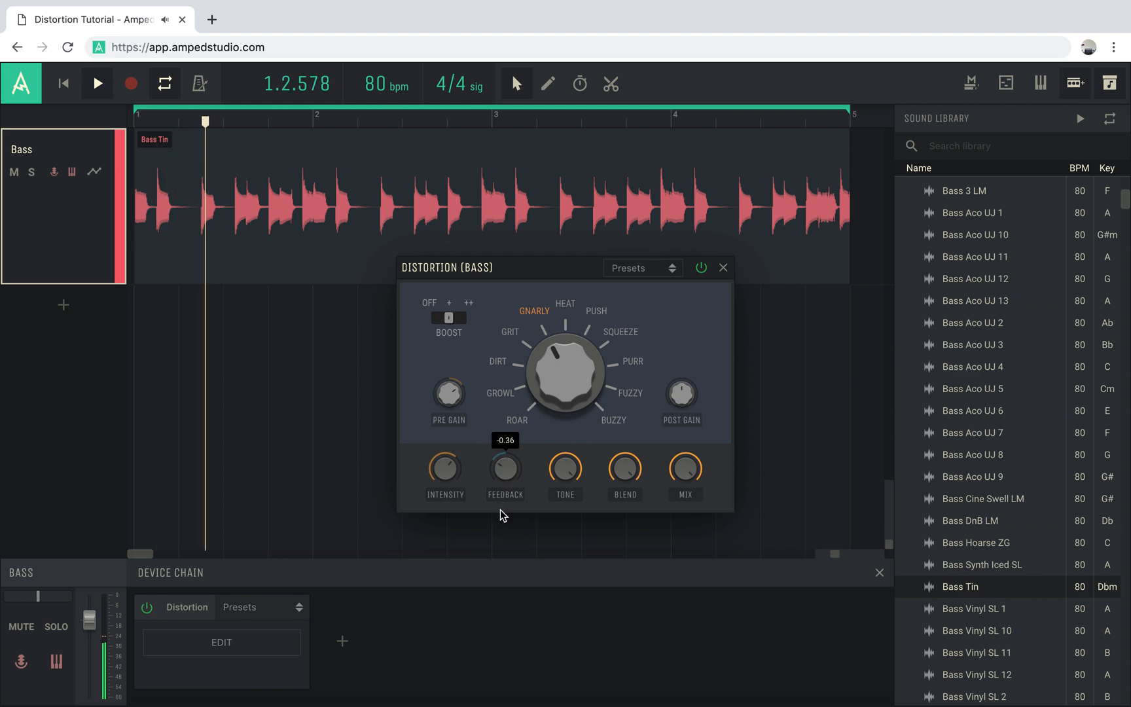
Step: Change the distortion FEEDBACK amount during playback
{"action": "left_click_drag", "start_coordinate": [506, 465], "coordinate": [495, 469]}
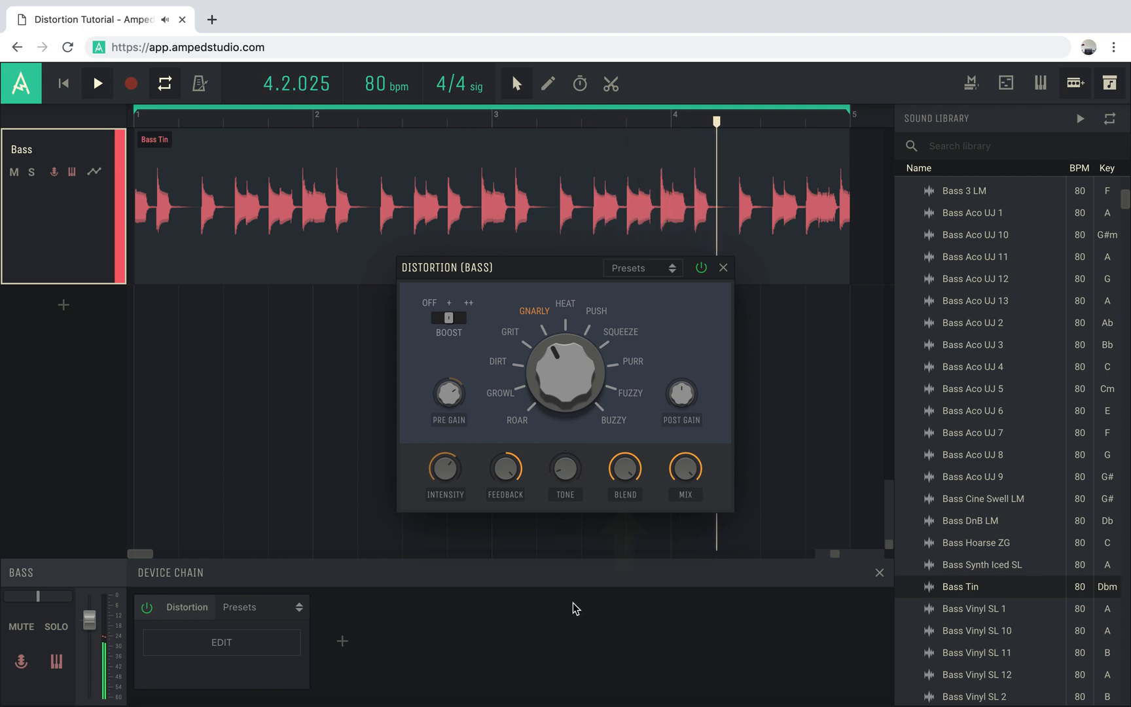
Step: Toggle playback of the bass loop to audition the settings
{"action": "left_click", "coordinate": [97, 83]}
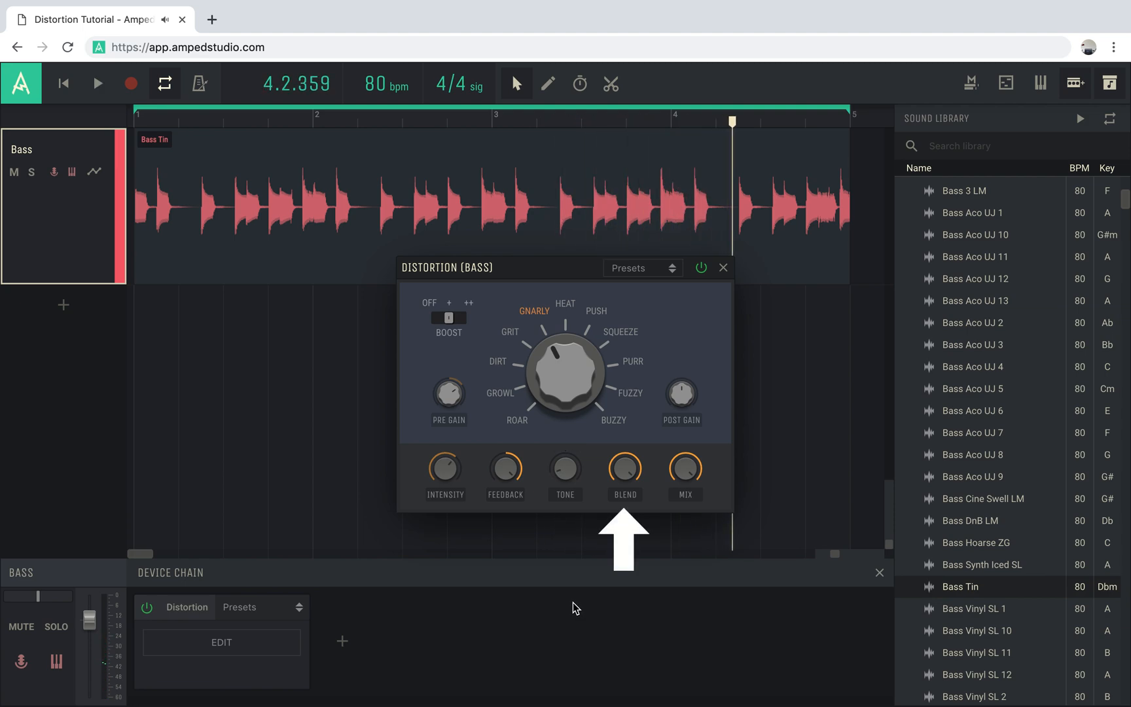